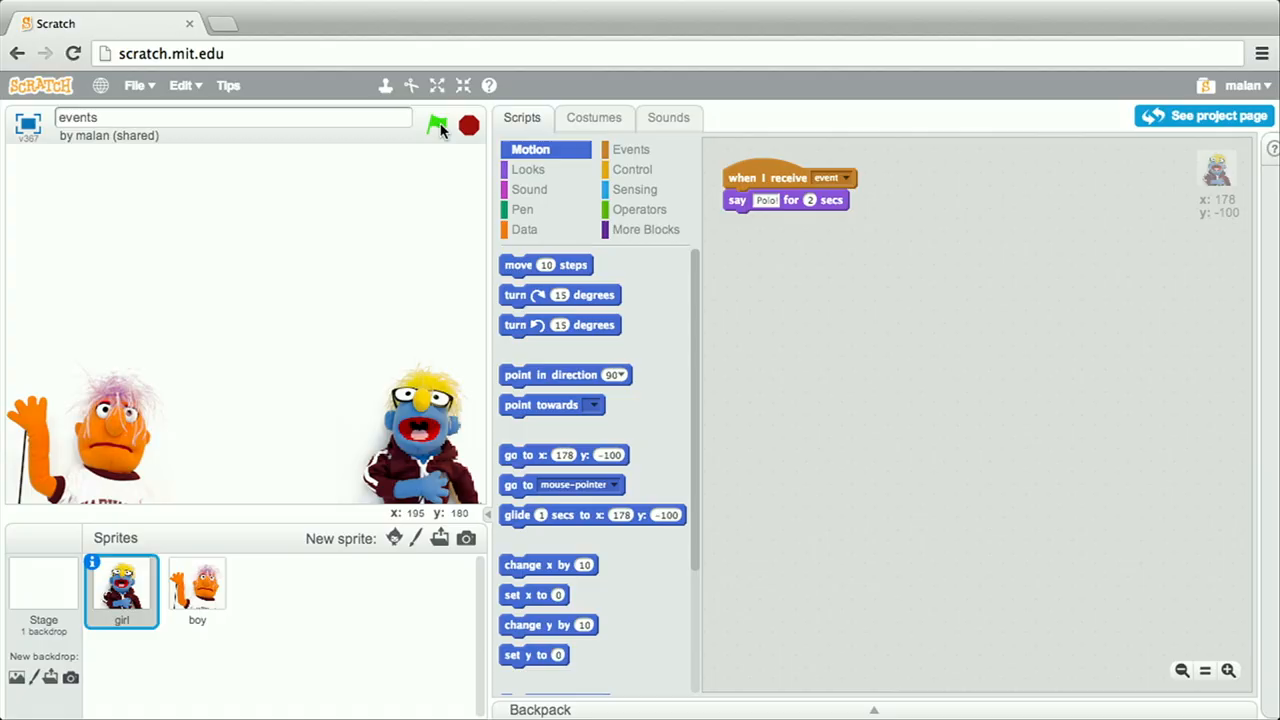
# Run the project so the orange Muppet says 'Marco!' in a speech bubble
pyautogui.click(432, 124)
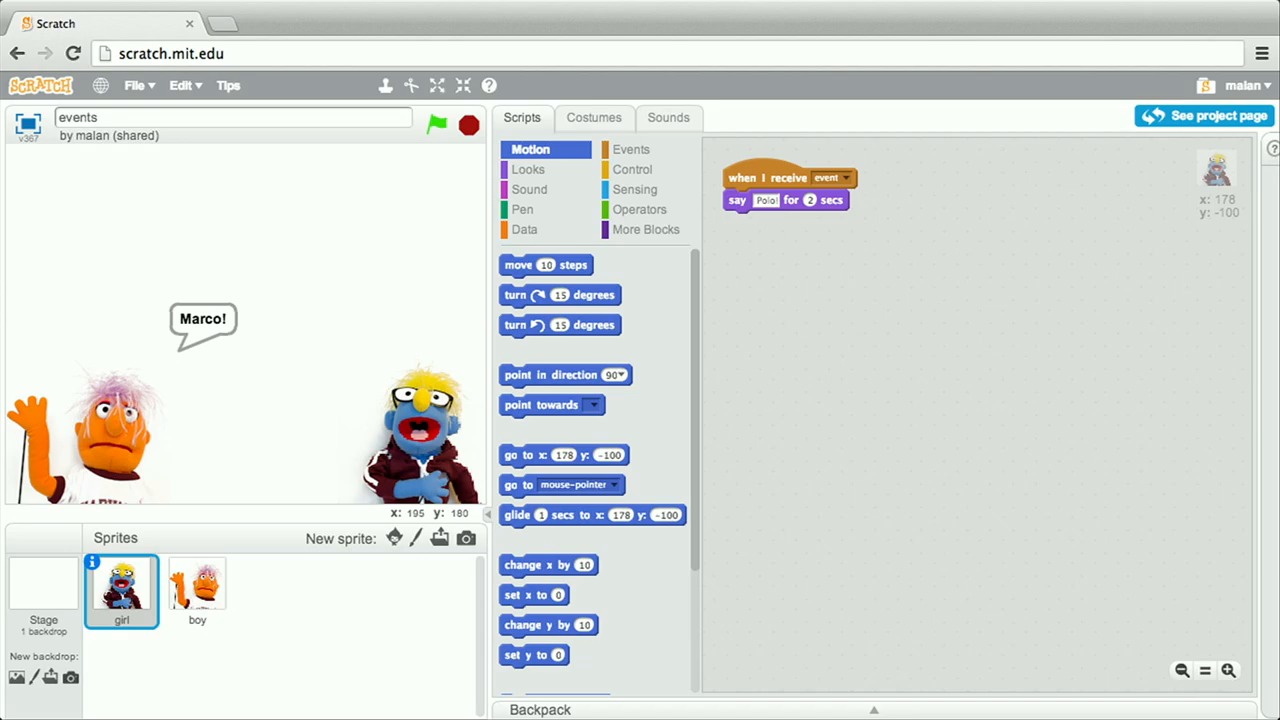